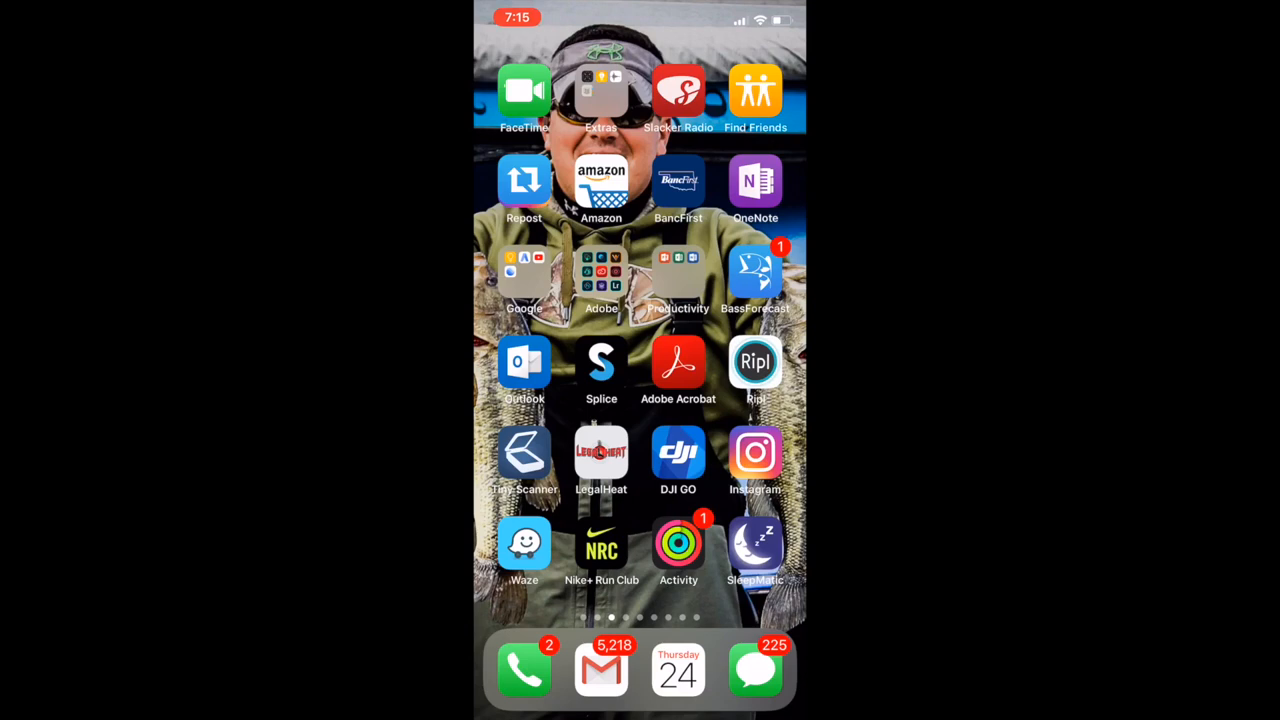
Launch BassForecast and scroll through Thursday May 24's Day and Night weather readings
{"action": "left_click", "coordinate": [756, 276]}
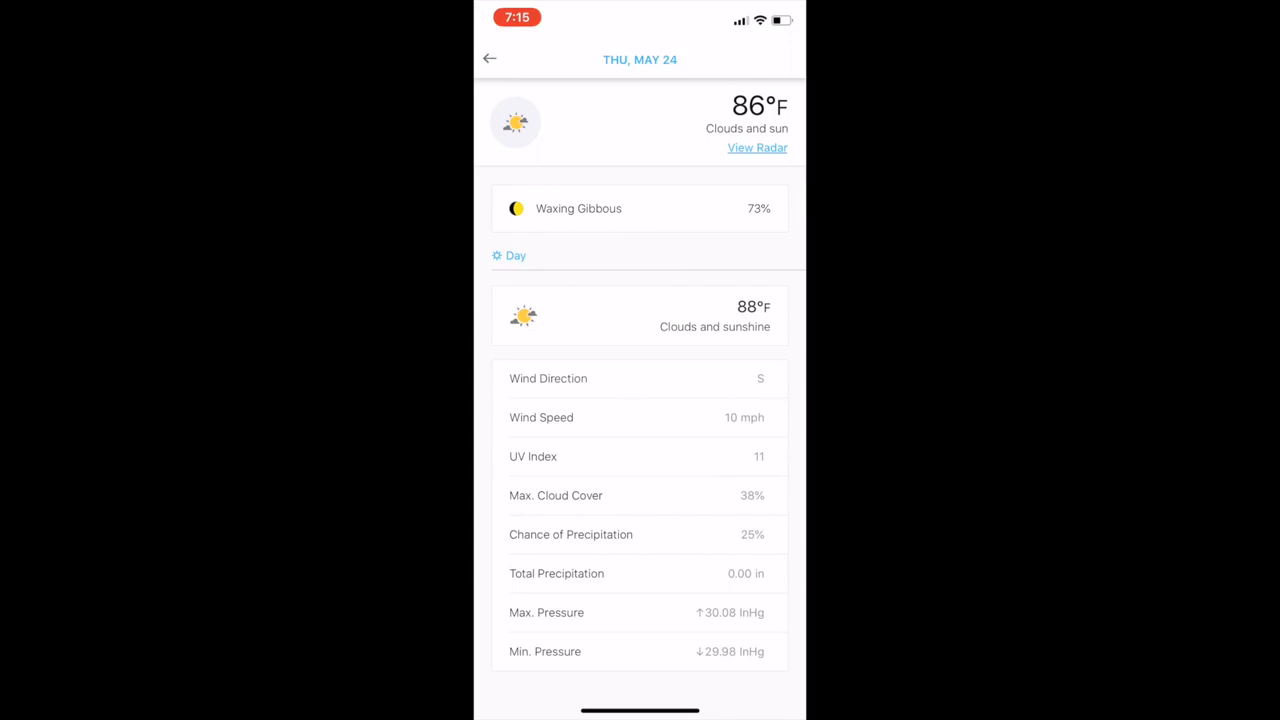
{"action": "scroll", "scroll_direction": "down", "scroll_amount": 3}
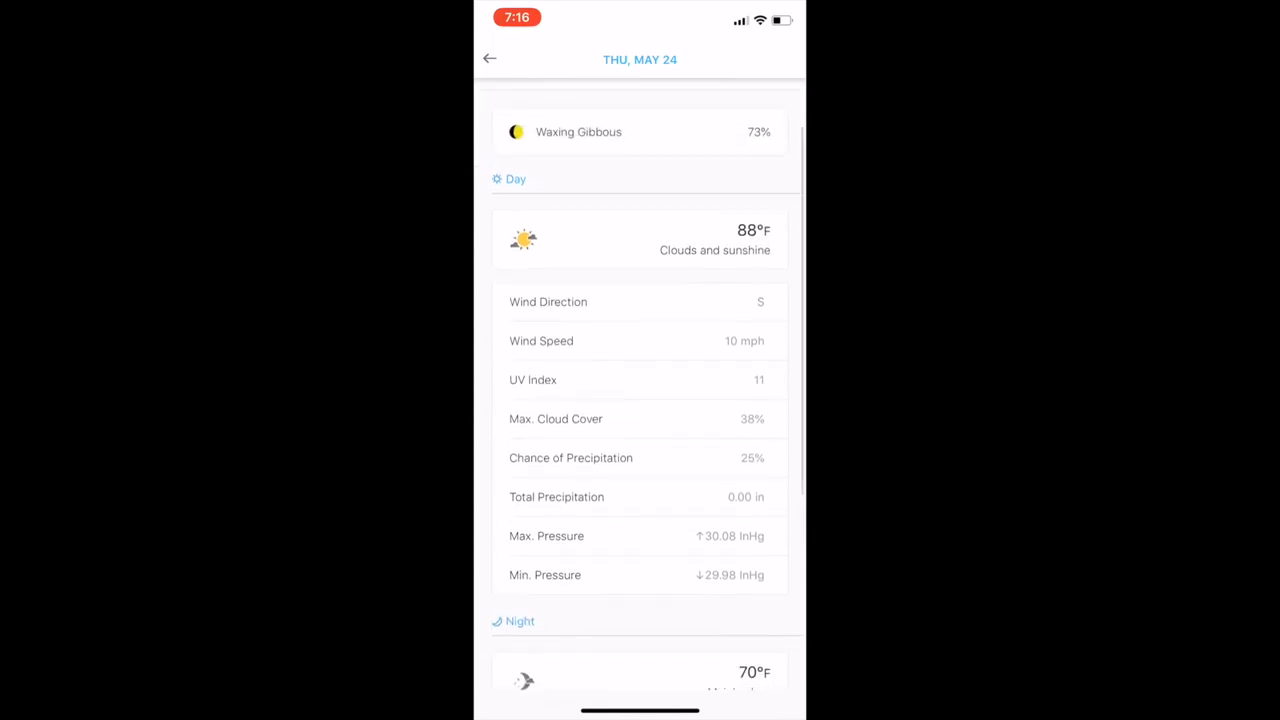
{"action": "scroll", "scroll_direction": "down", "scroll_amount": 3}
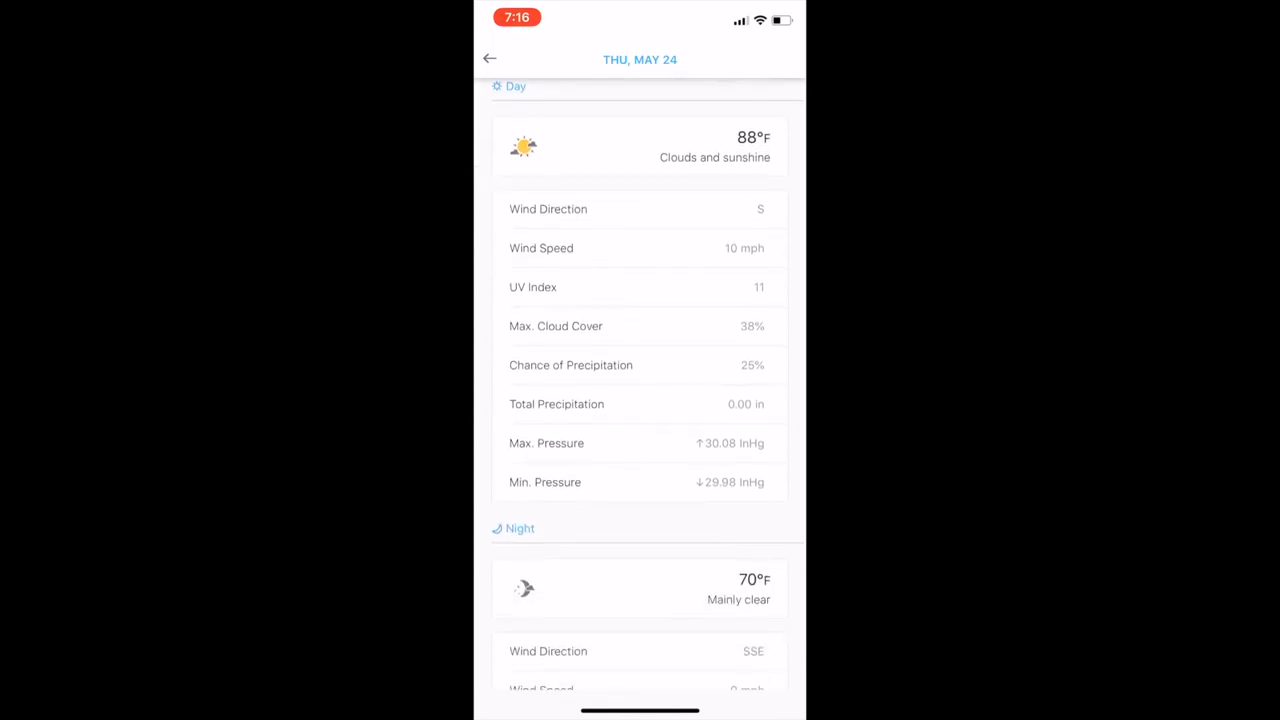
{"action": "scroll", "scroll_direction": "down", "scroll_amount": 3}
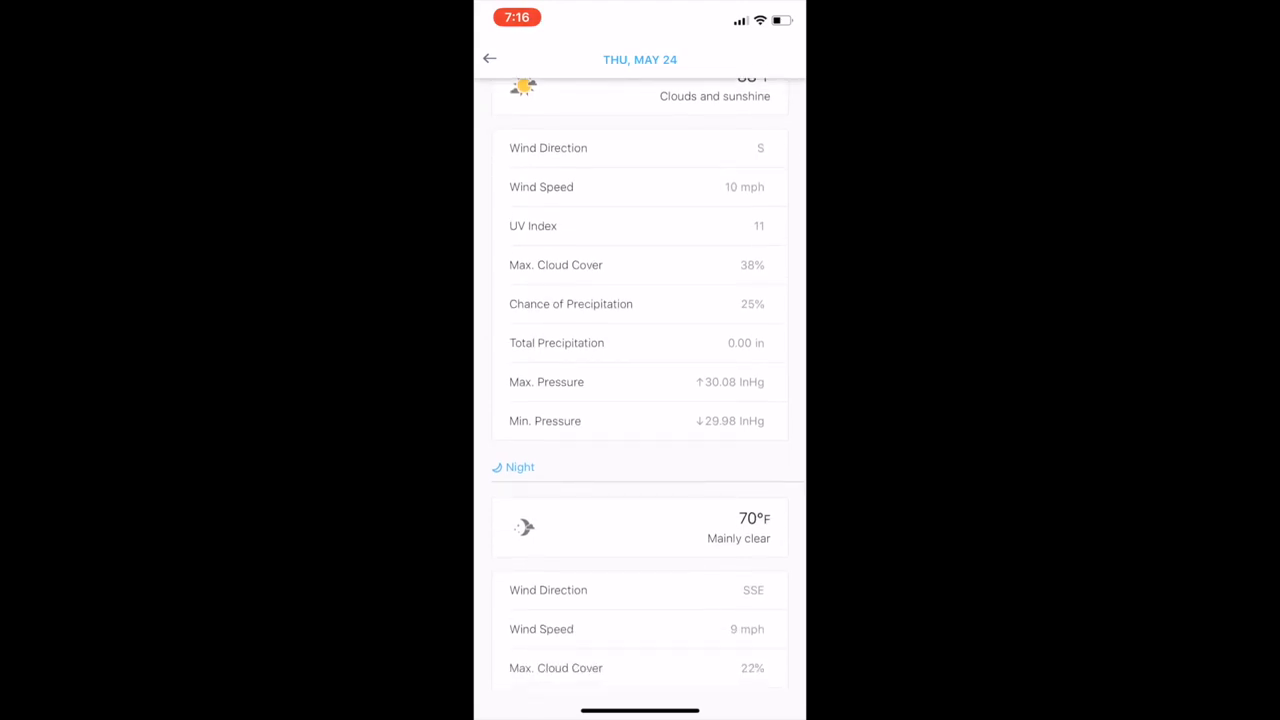
{"action": "scroll", "scroll_direction": "down", "scroll_amount": 3}
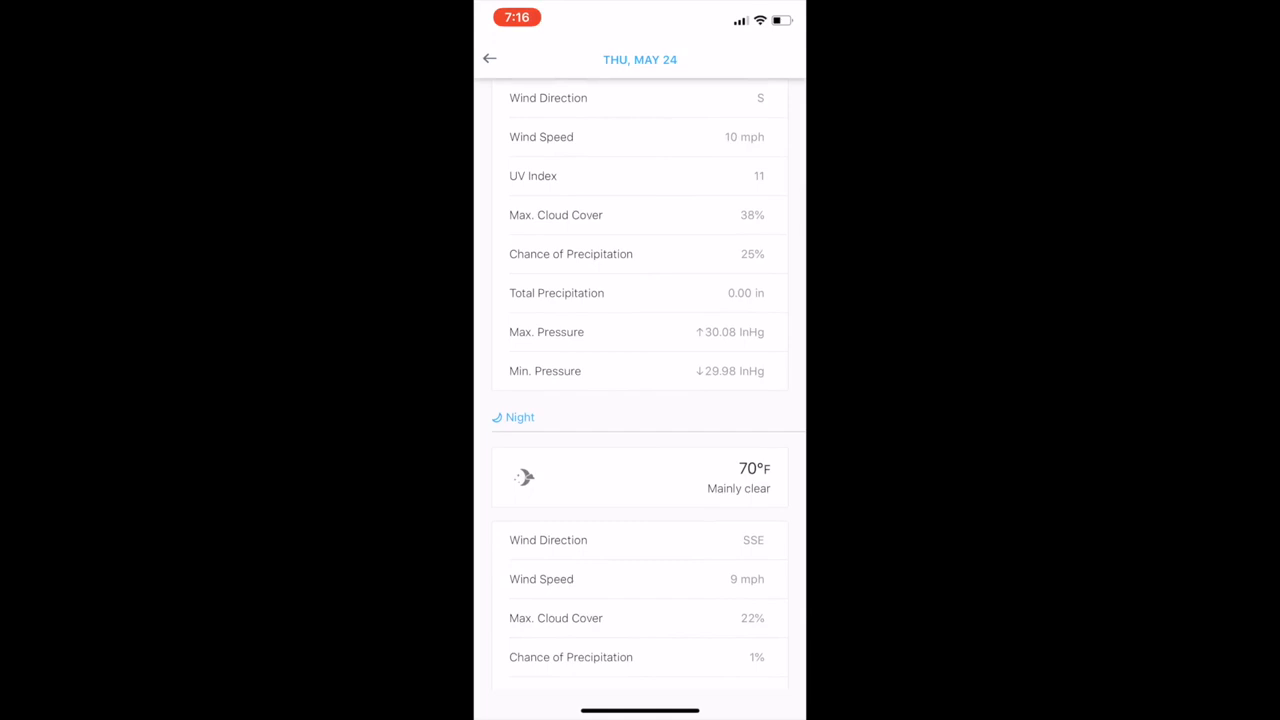
{"action": "scroll", "scroll_direction": "down", "scroll_amount": 3}
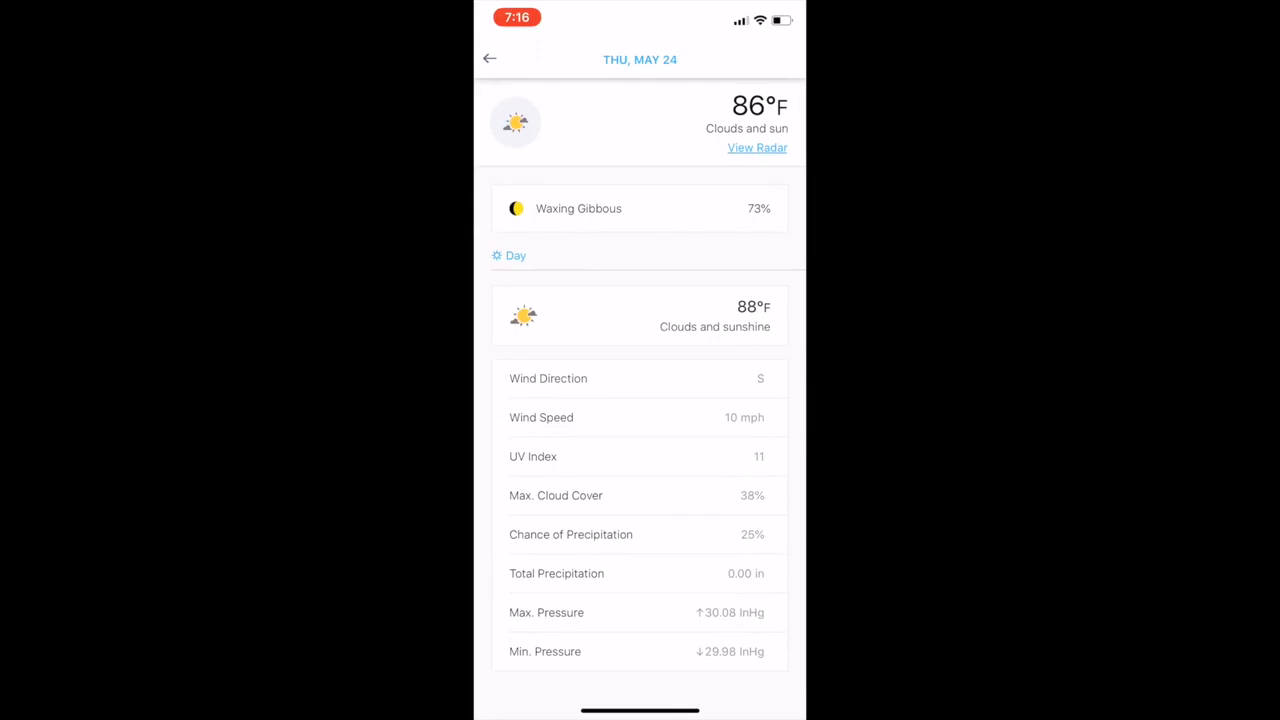
Go back from the day details to Norman's 6.9 rating dial
{"action": "left_click", "coordinate": [488, 58]}
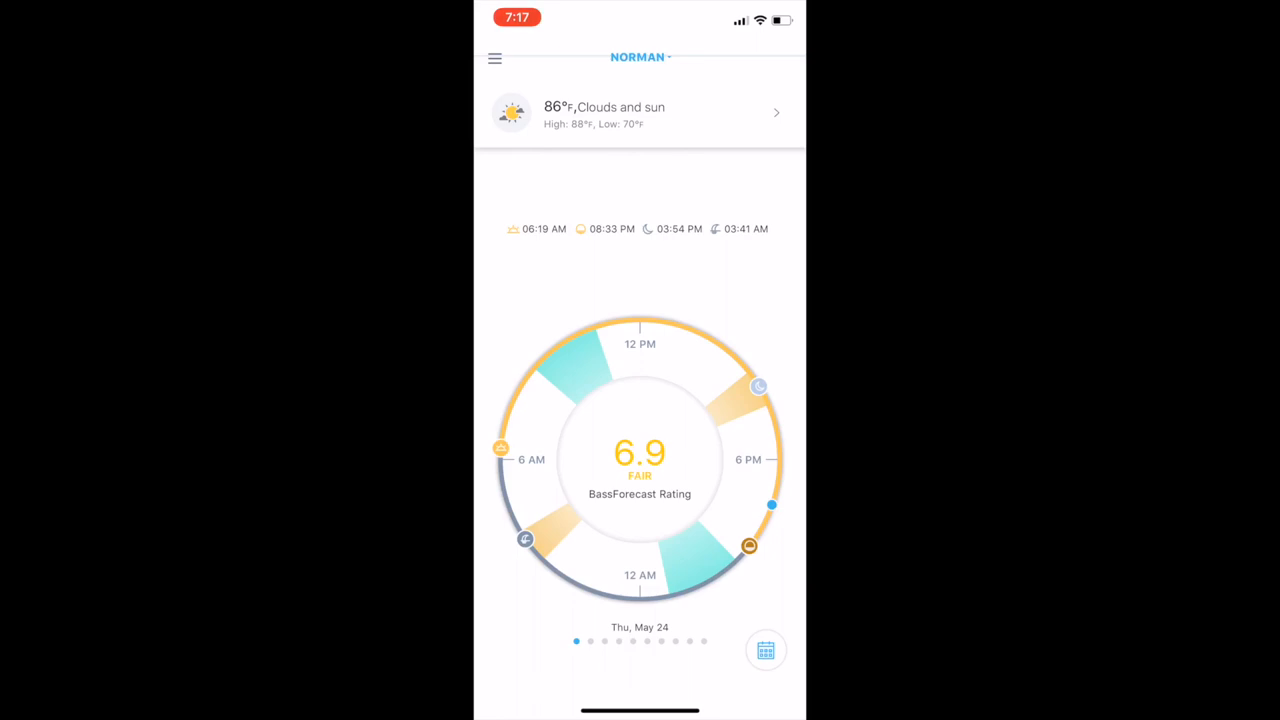
Search the saved locations for norman and tag it with the custom name Dirtybird
{"action": "left_click", "coordinate": [640, 56]}
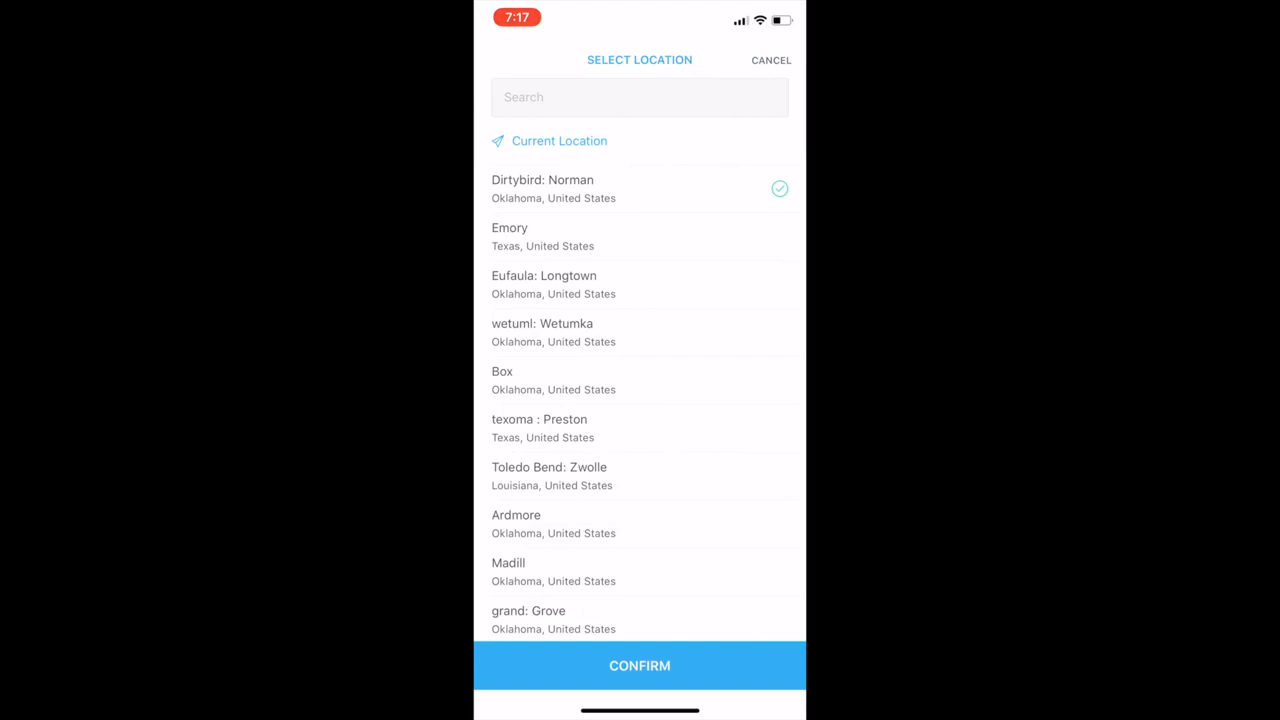
{"action": "left_click", "coordinate": [640, 96]}
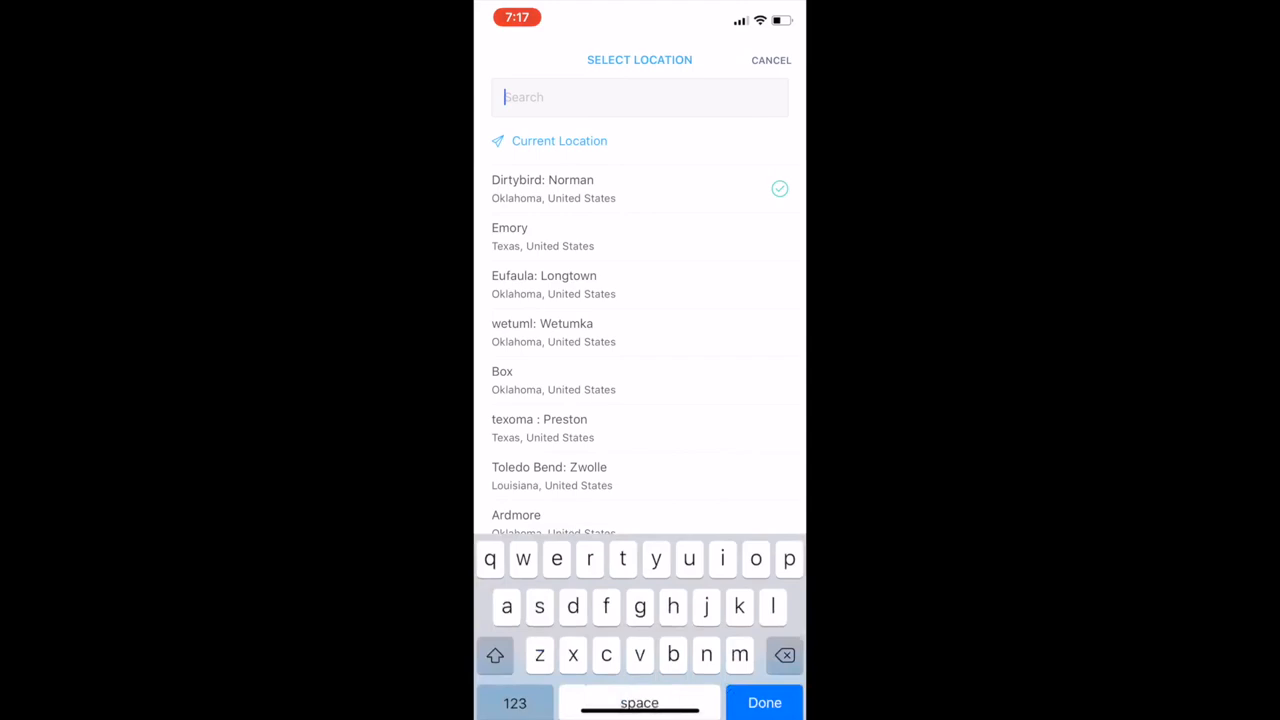
{"action": "type", "text": "norman"}
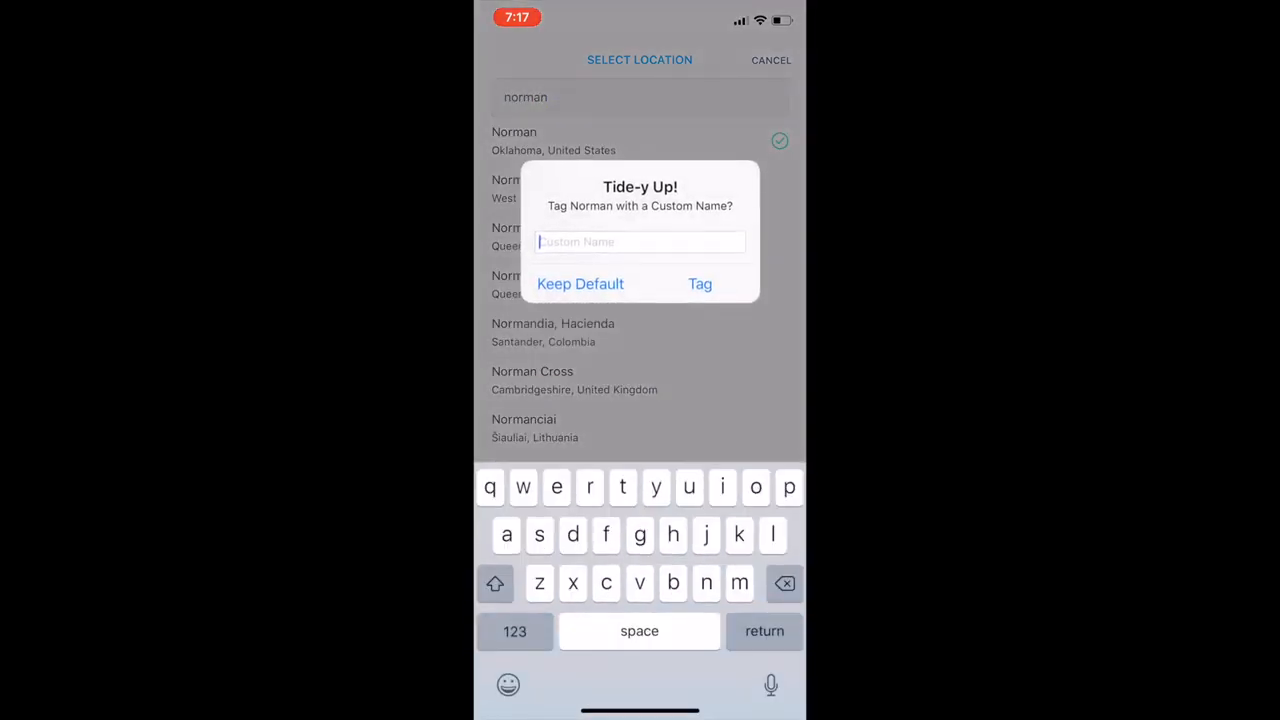
{"action": "type", "text": "Dirty"}
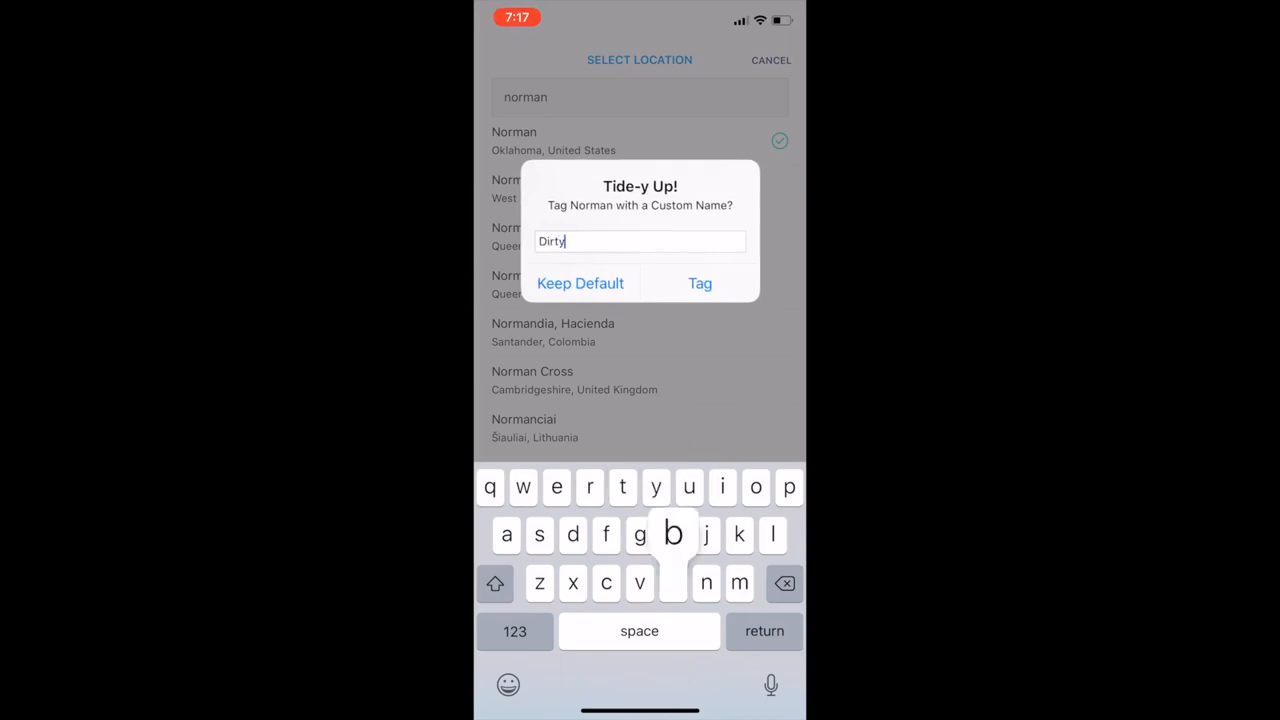
{"action": "left_click", "coordinate": [700, 284]}
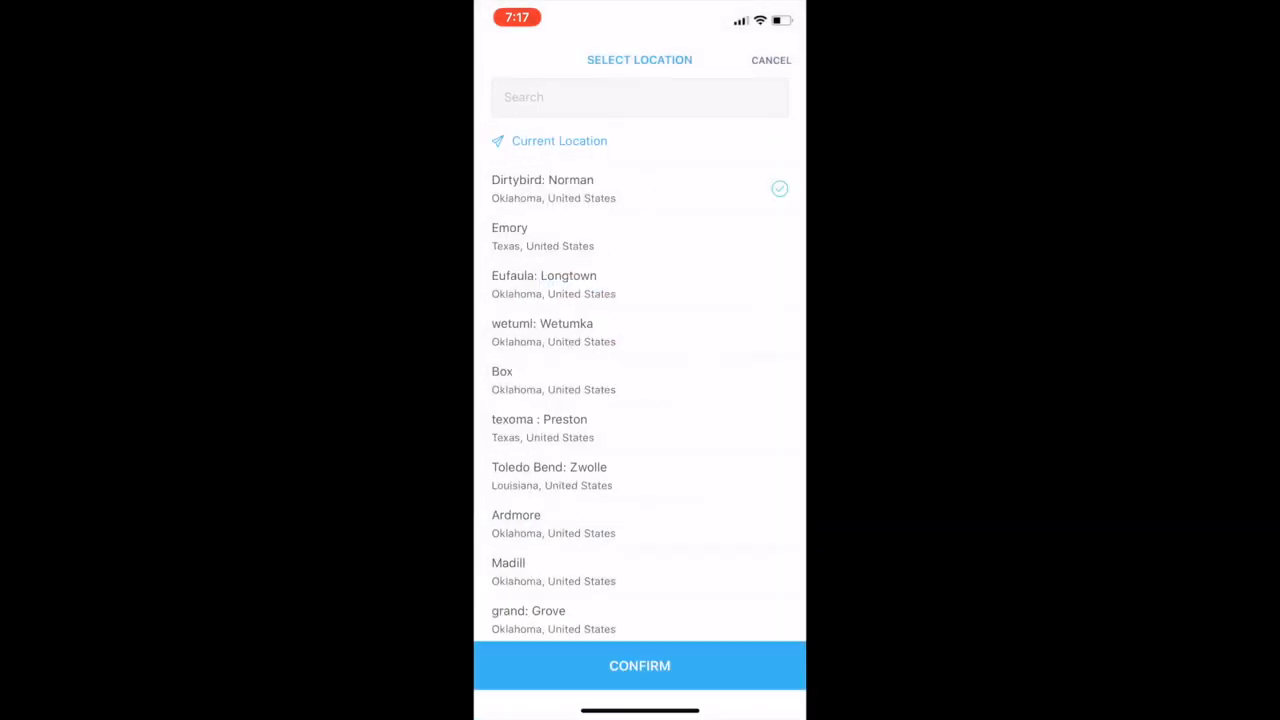
Confirm Dirtybird: Norman as the location to load its 6.9 Fair rating dial
{"action": "left_click", "coordinate": [640, 664]}
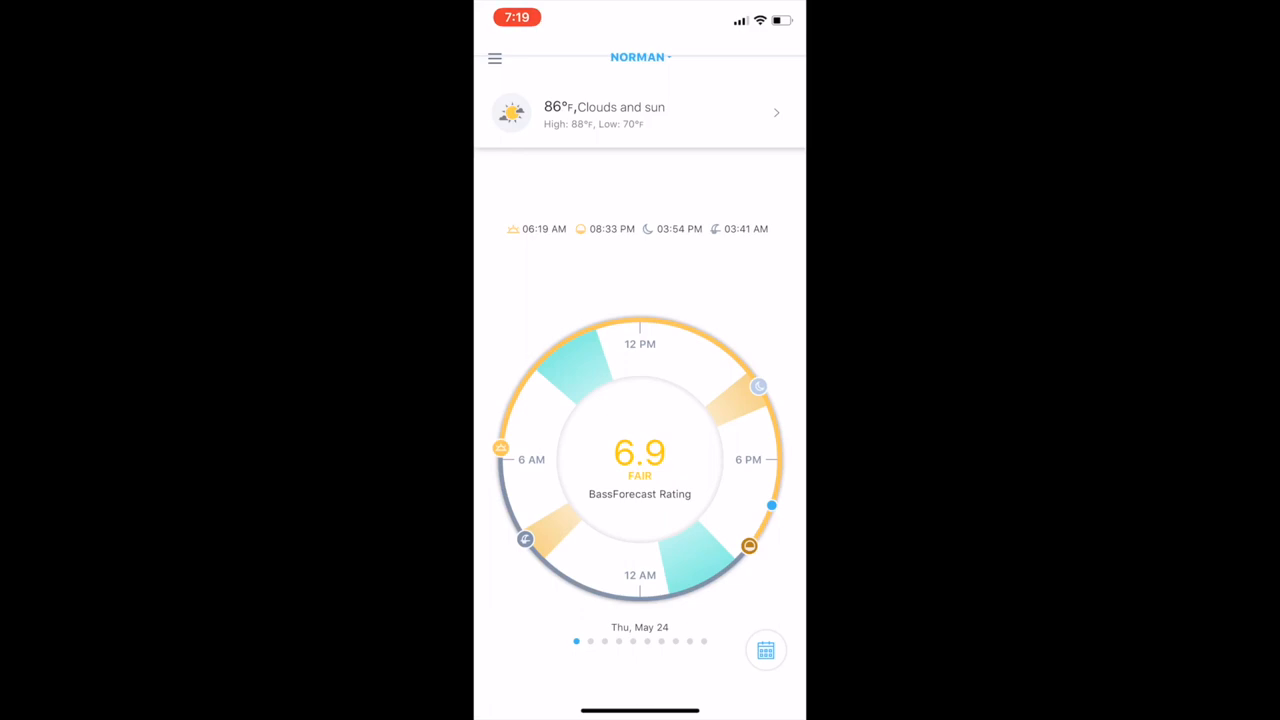
Swipe the rating dial ahead to Friday May 25's 9.4 Epic forecast
{"action": "scroll", "scroll_direction": "left", "scroll_amount": 3}
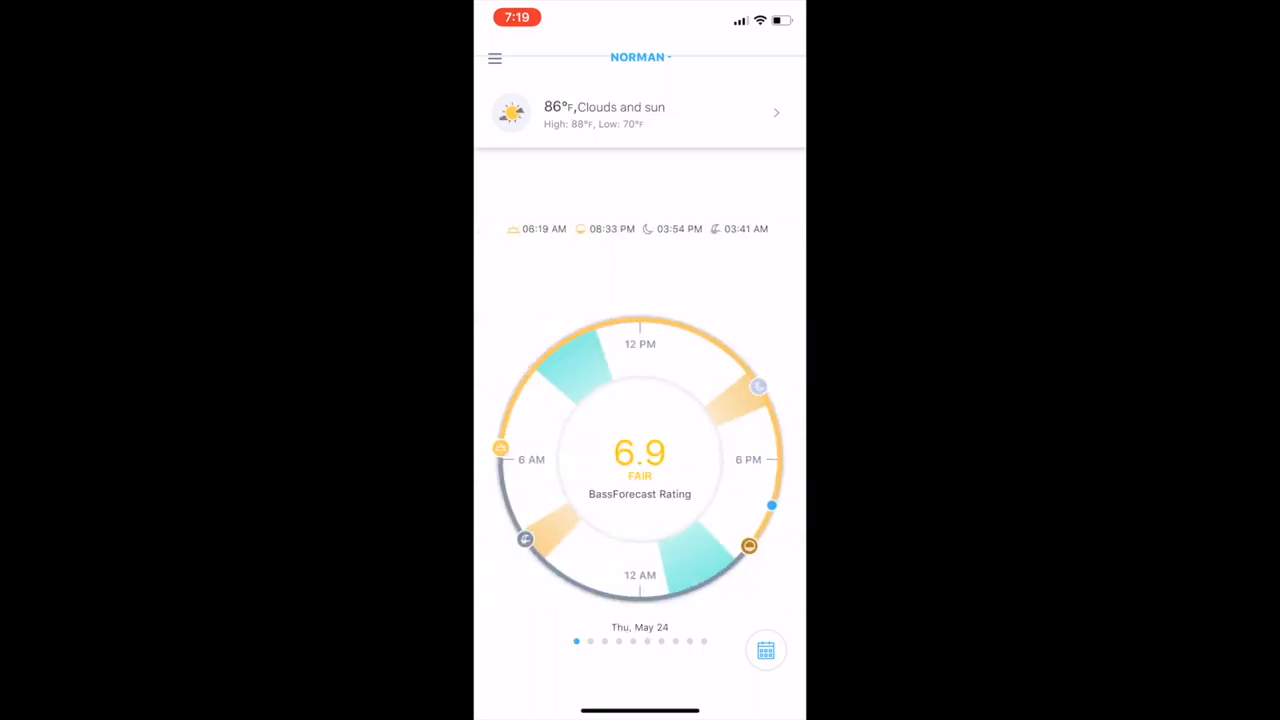
{"action": "scroll", "scroll_direction": "left", "scroll_amount": 3}
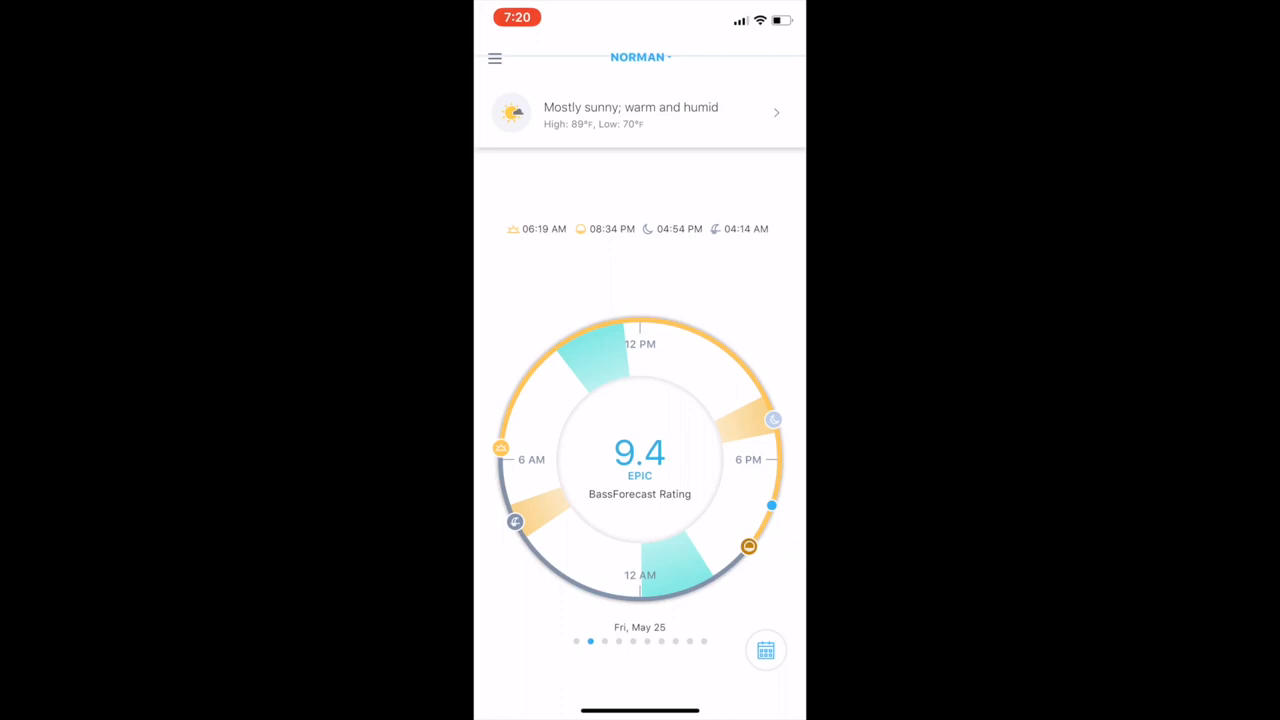
Advance the forecast pages to Saturday June 2, the final day
{"action": "left_click", "coordinate": [640, 464]}
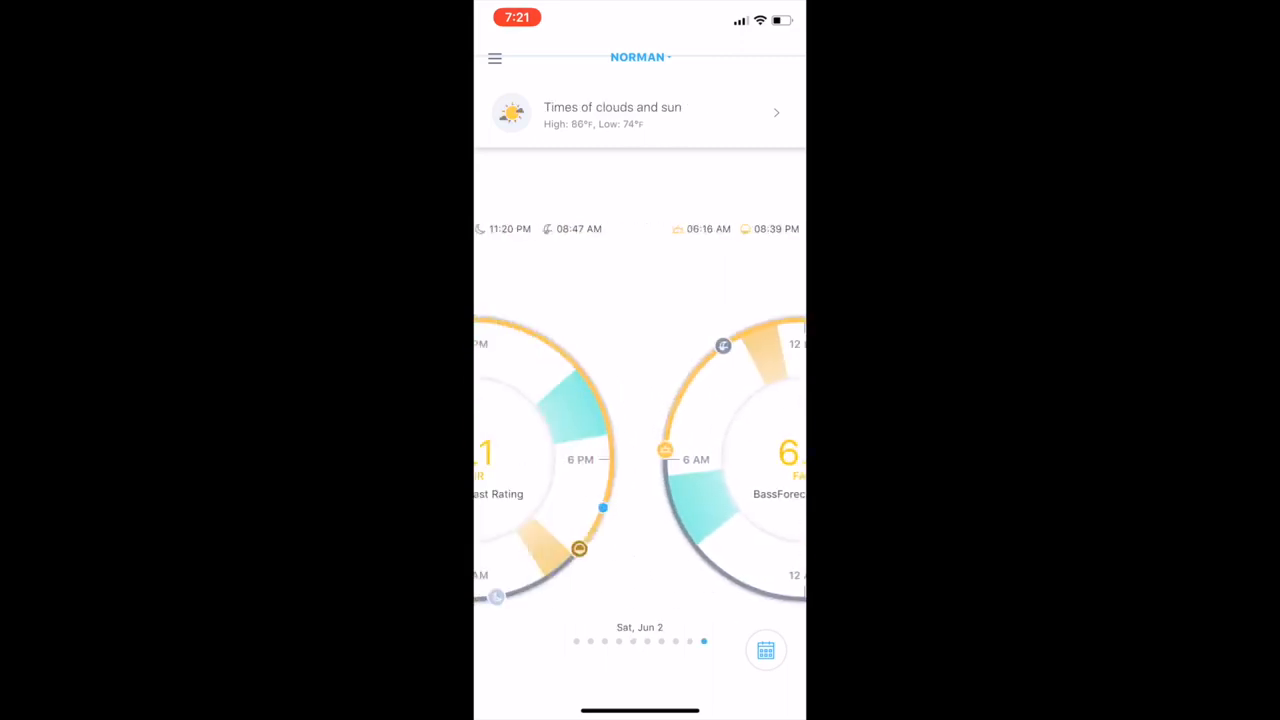
Swipe back to Friday May 25 and bring up its 89°F, SSW 13 mph day details
{"action": "scroll", "scroll_direction": "left", "scroll_amount": 3}
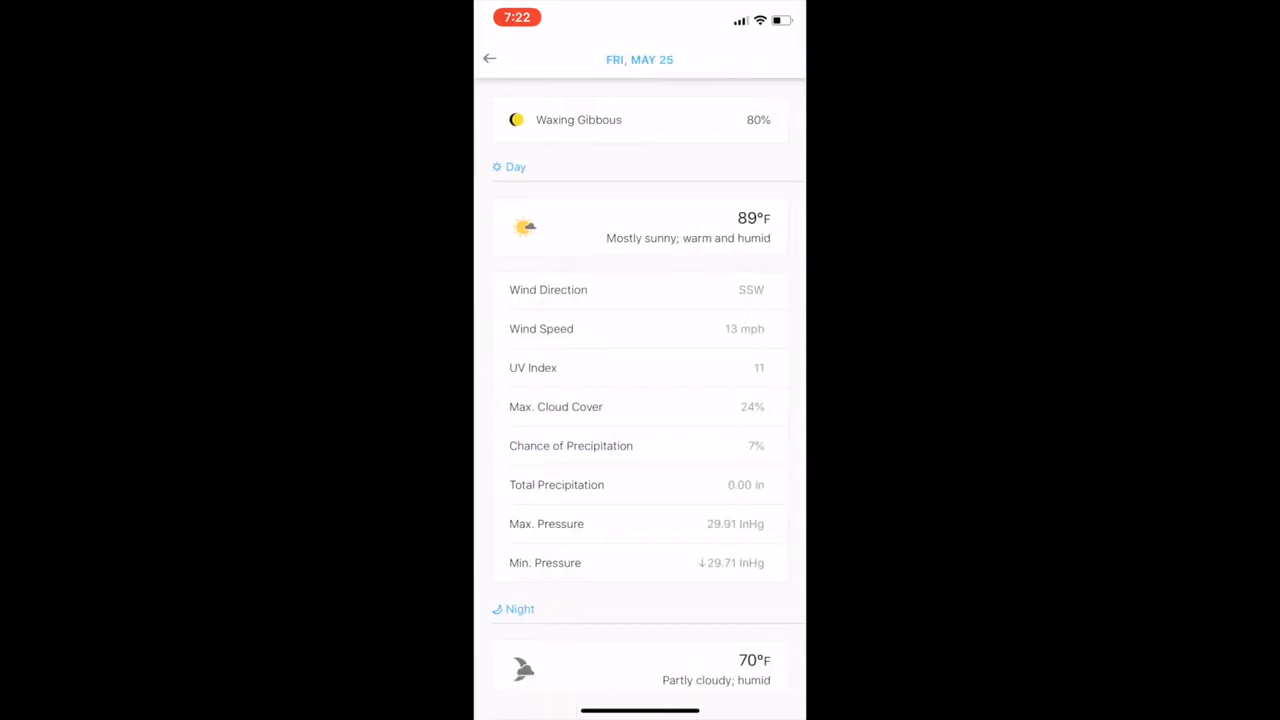
Scroll Friday's details, then go back to its 9.4 Epic rating dial
{"action": "scroll", "scroll_direction": "down", "scroll_amount": 3}
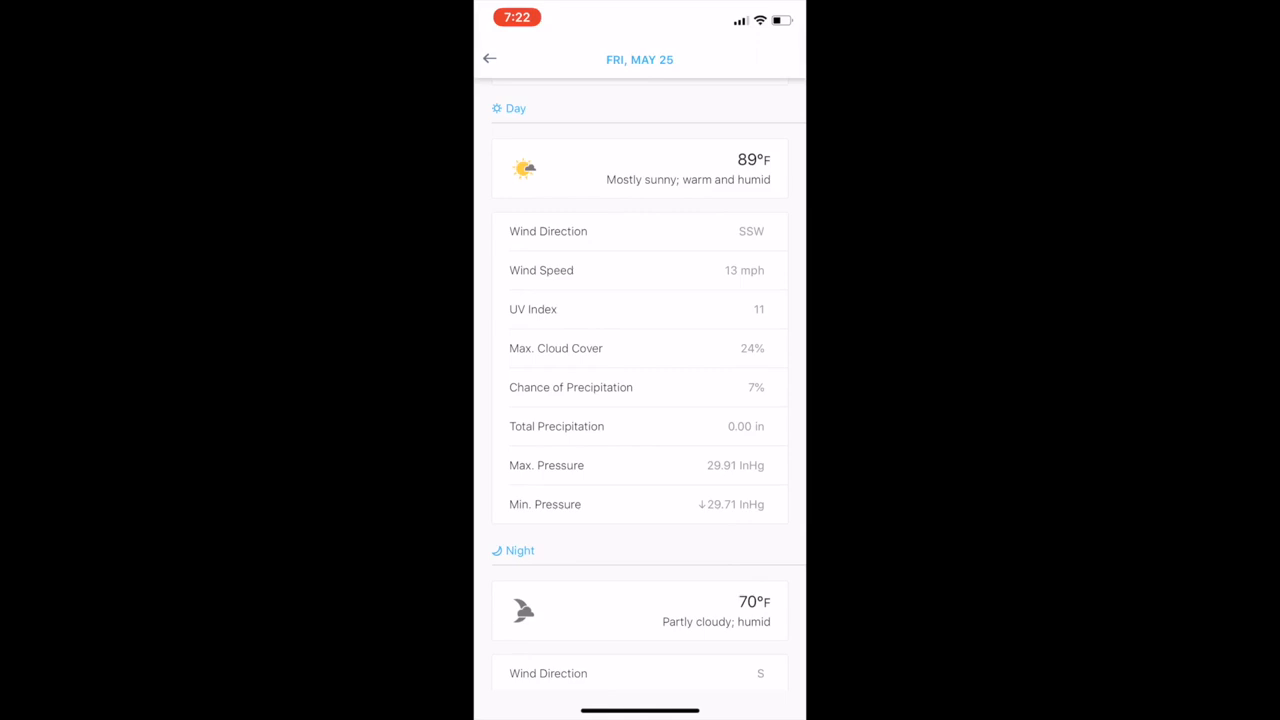
{"action": "left_click", "coordinate": [488, 58]}
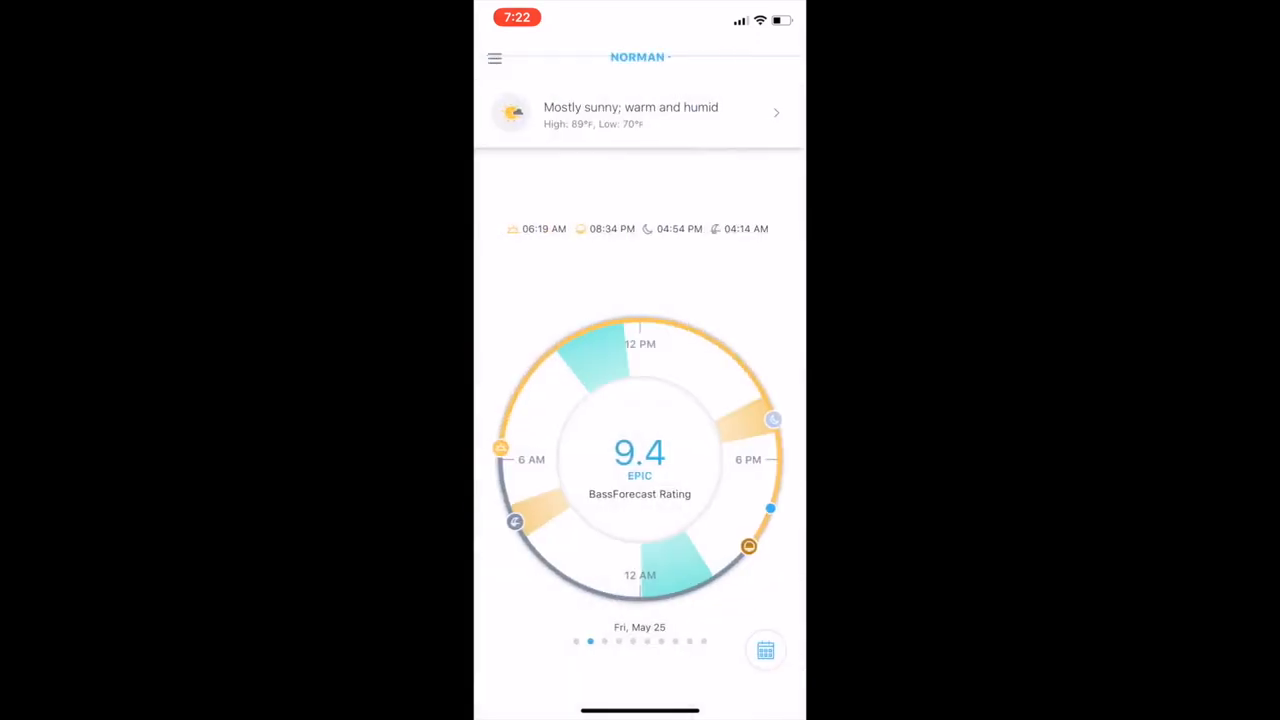